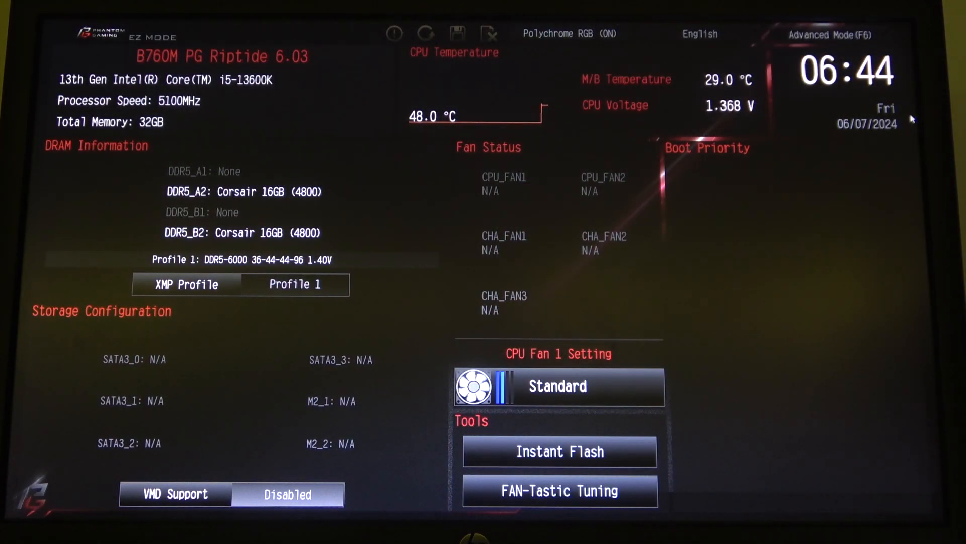
# Step: Switch the BIOS from EZ Mode to Advanced Mode with F6
pyautogui.press('f6')
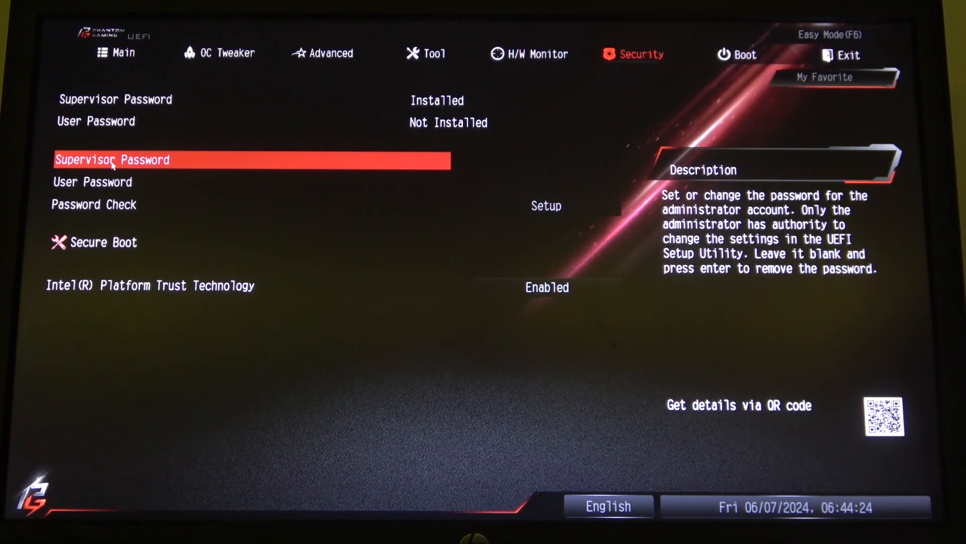
# Step: Clear the supervisor password by entering the current one, leaving it blank, and confirming Yes
pyautogui.click(112, 160)
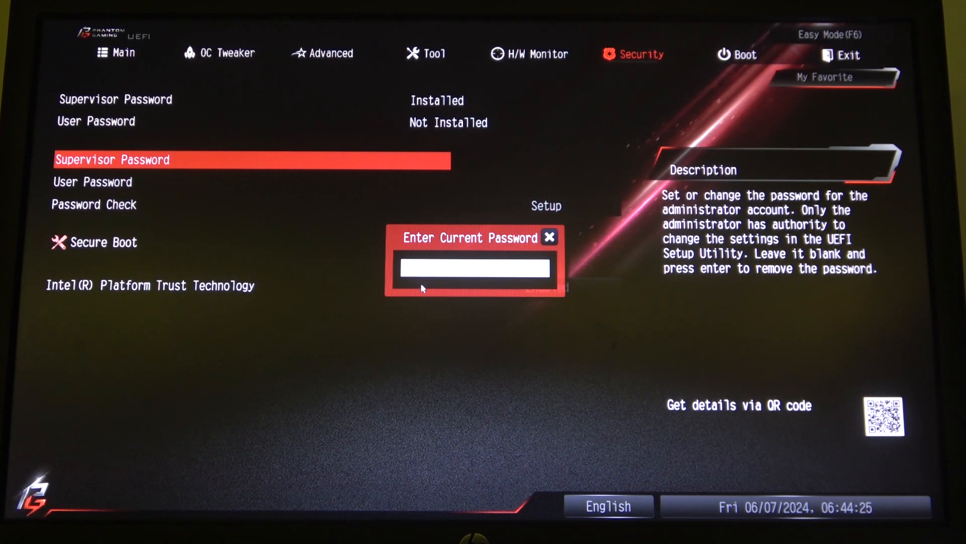
pyautogui.write('**')
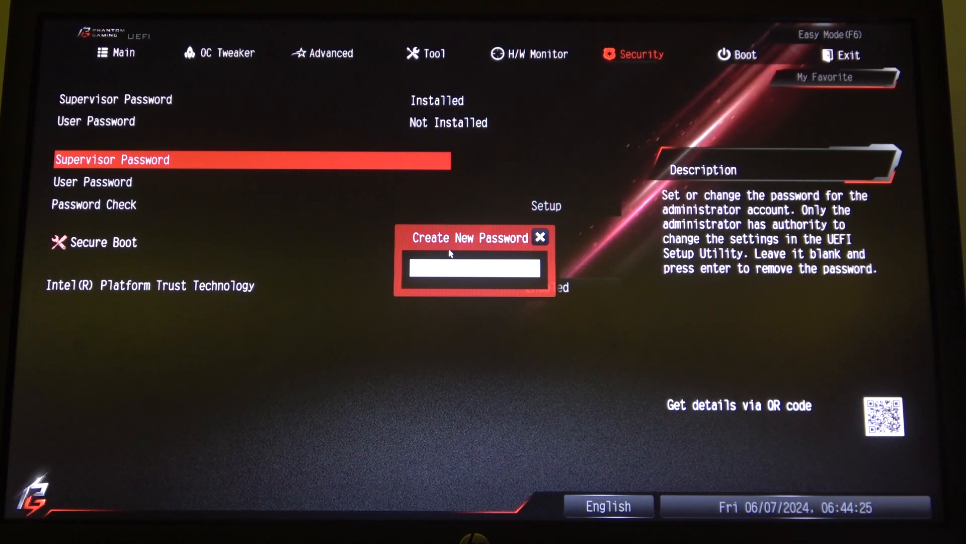
pyautogui.press('Enter')
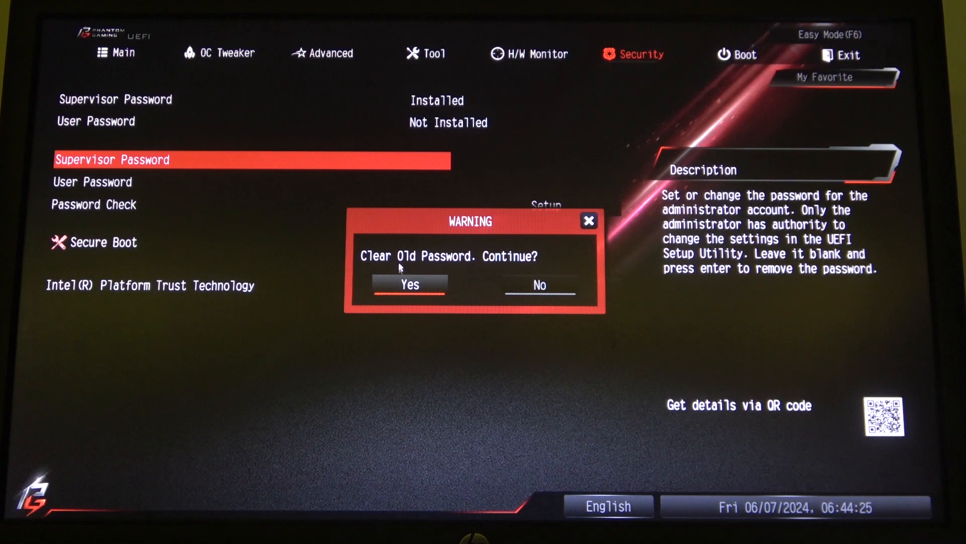
pyautogui.moveTo(453, 262)
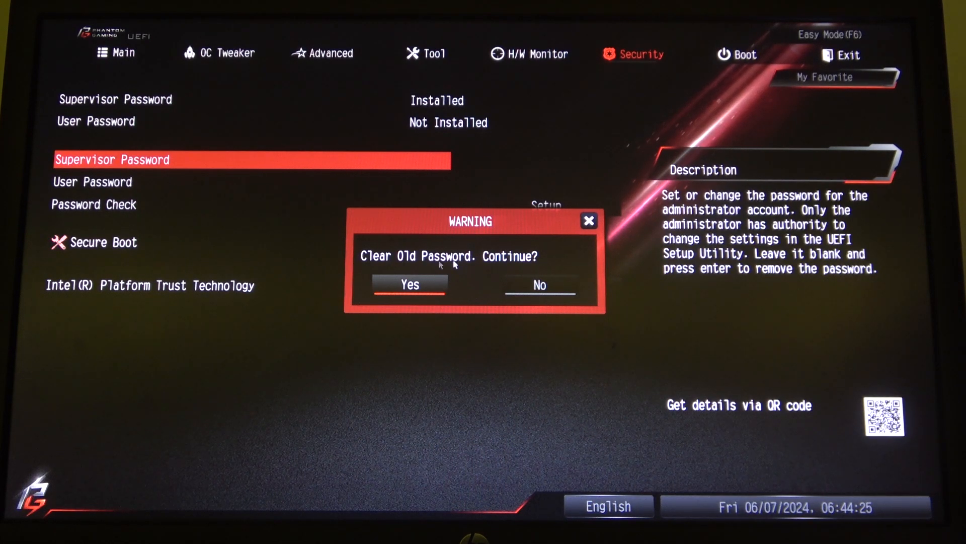
pyautogui.click(409, 284)
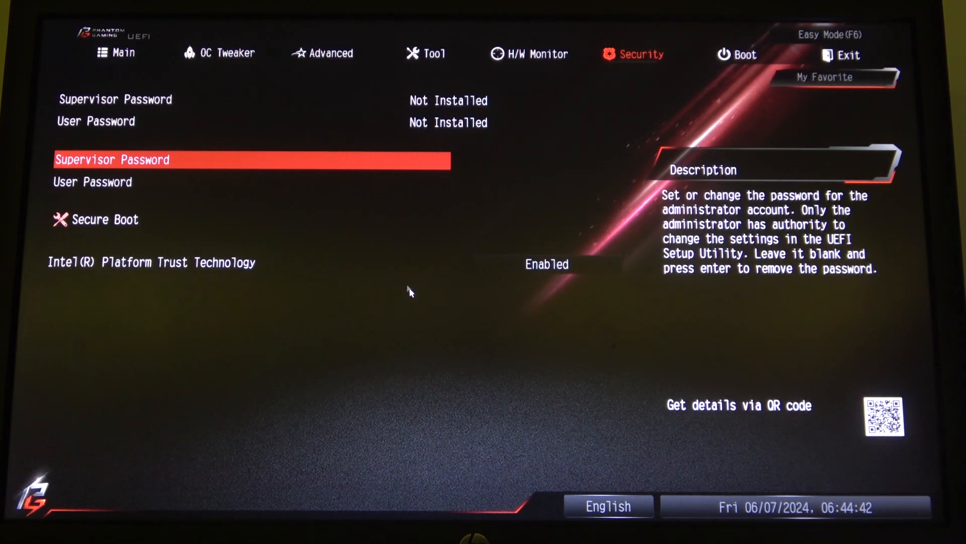
pyautogui.moveTo(264, 258)
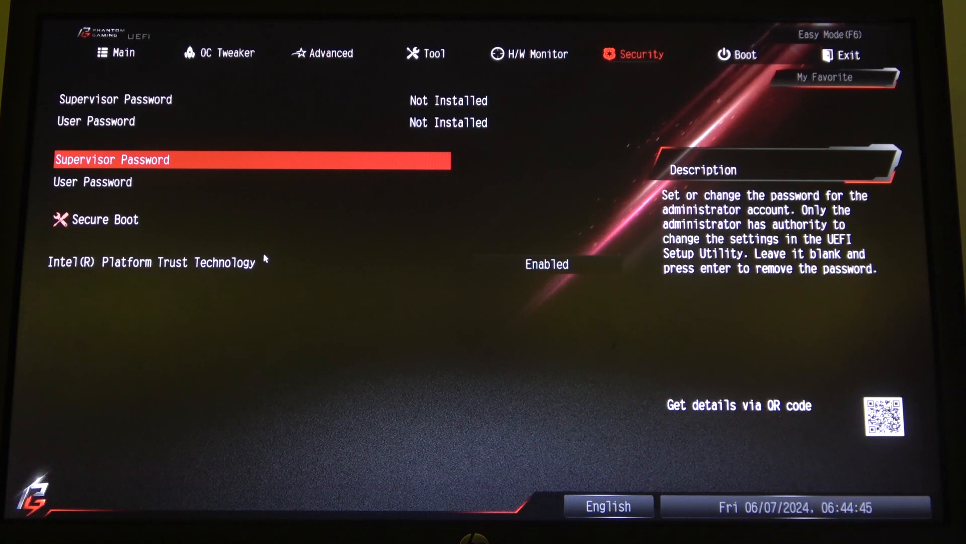
pyautogui.moveTo(269, 266)
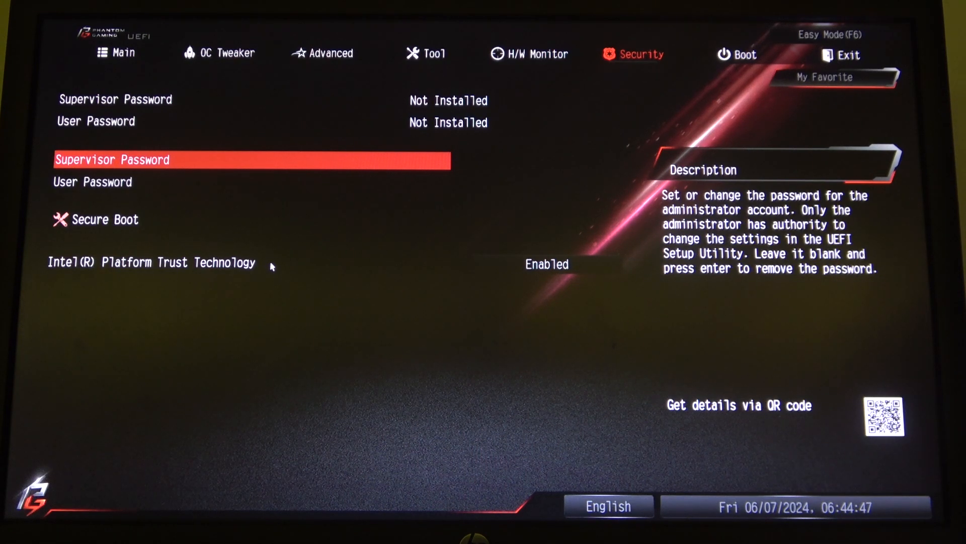
pyautogui.moveTo(201, 241)
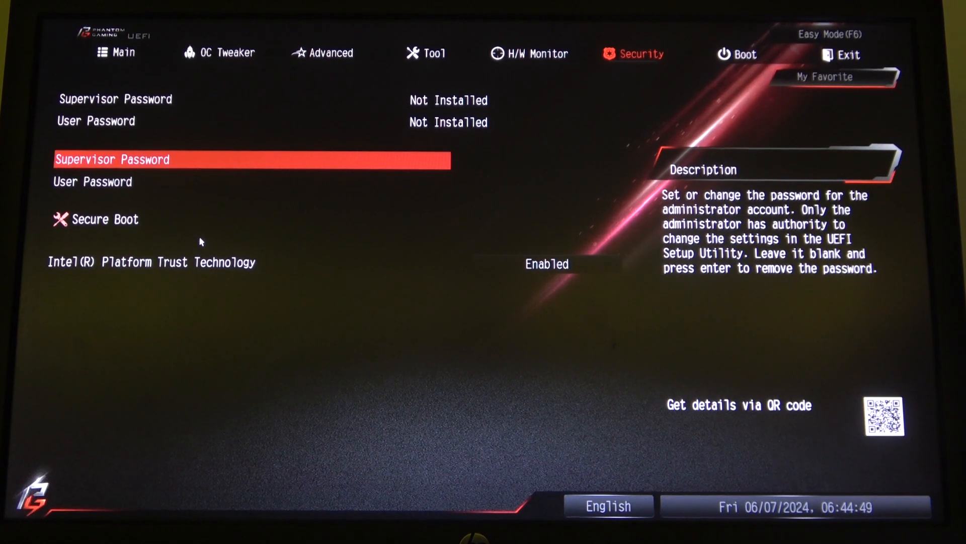